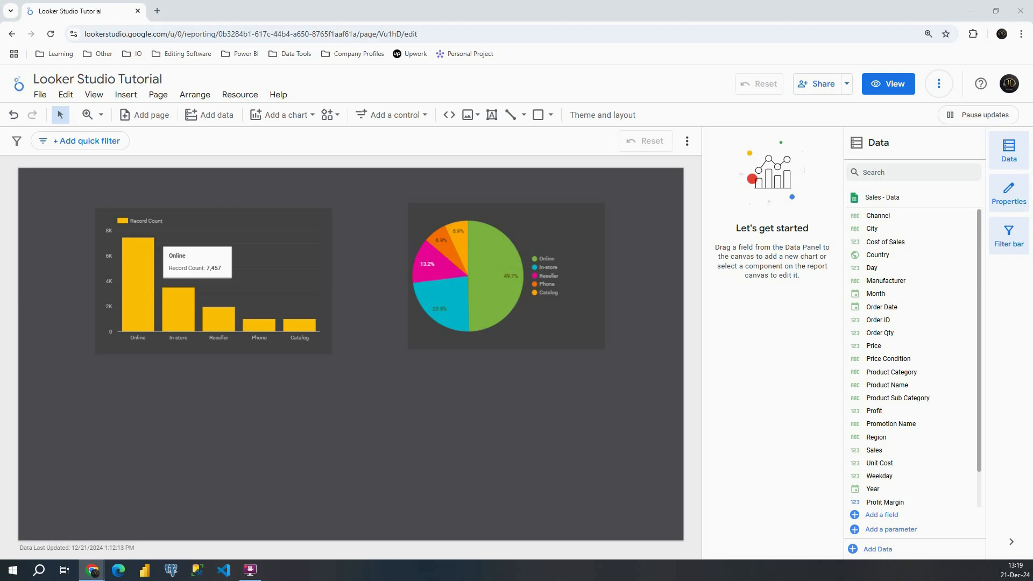
{"action": "mouse_move", "coordinate": [602, 115]}
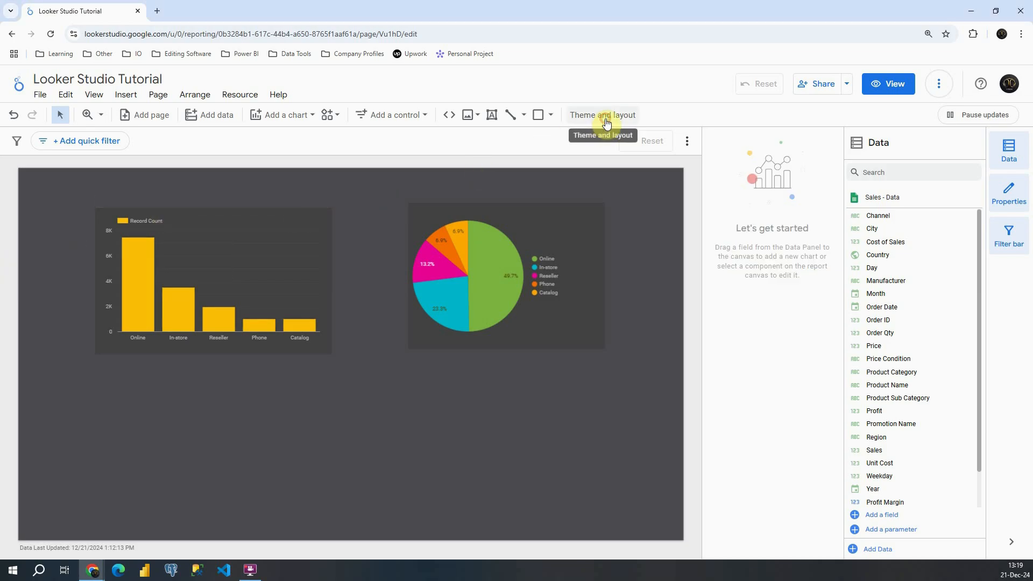
- Open the Theme and Layout panel beside the report's bar and pie charts
{"action": "left_click", "coordinate": [602, 115]}
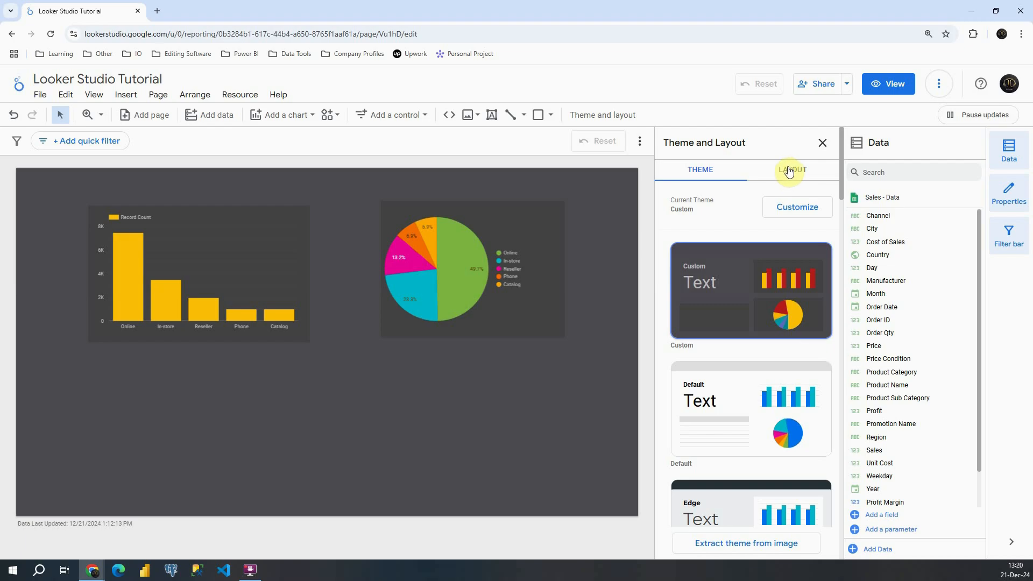
- On the Layout tab, keep header visibility Always show and navigation type Left
{"action": "left_click", "coordinate": [792, 170]}
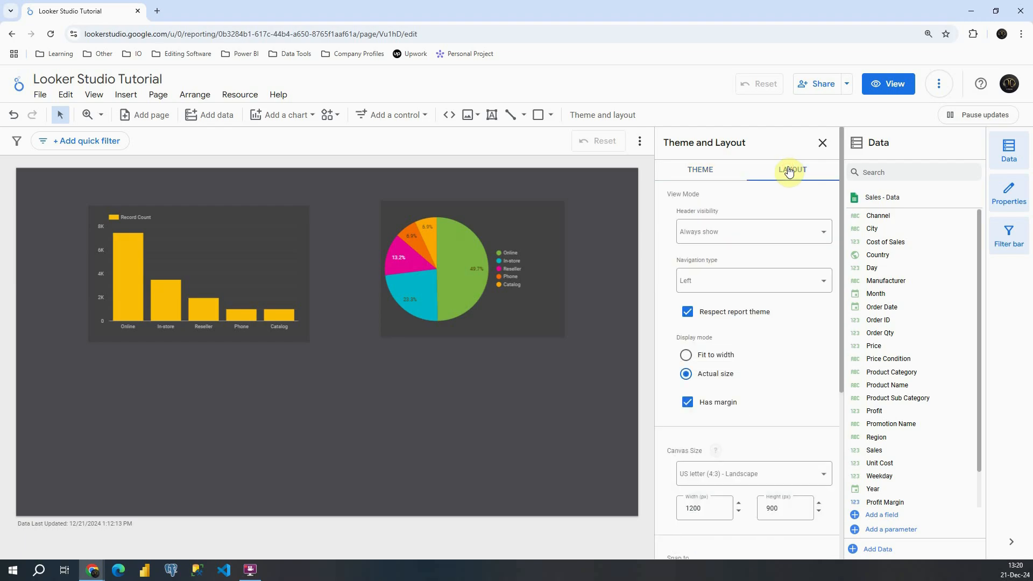
{"action": "left_click", "coordinate": [753, 231]}
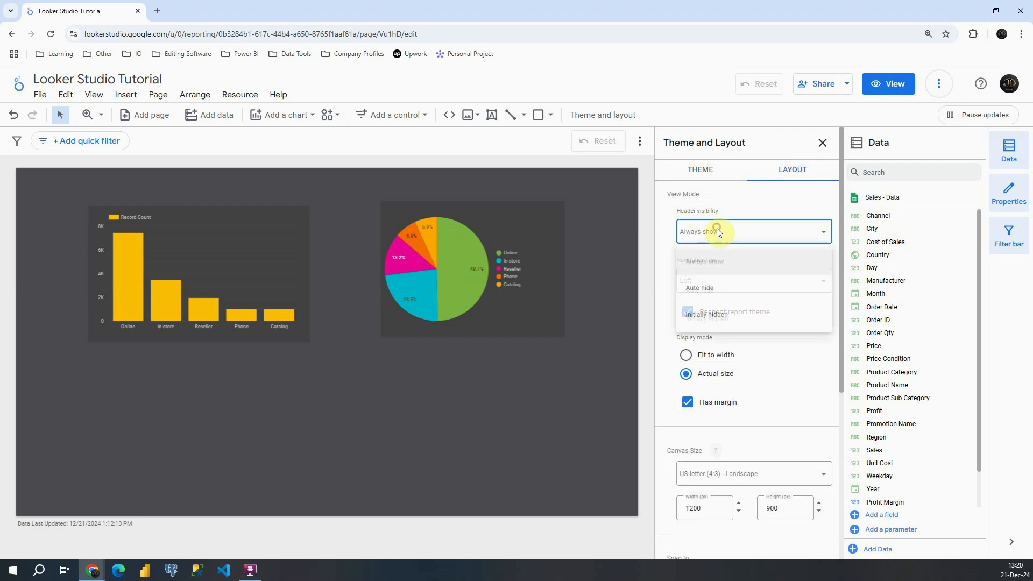
{"action": "left_click", "coordinate": [753, 231]}
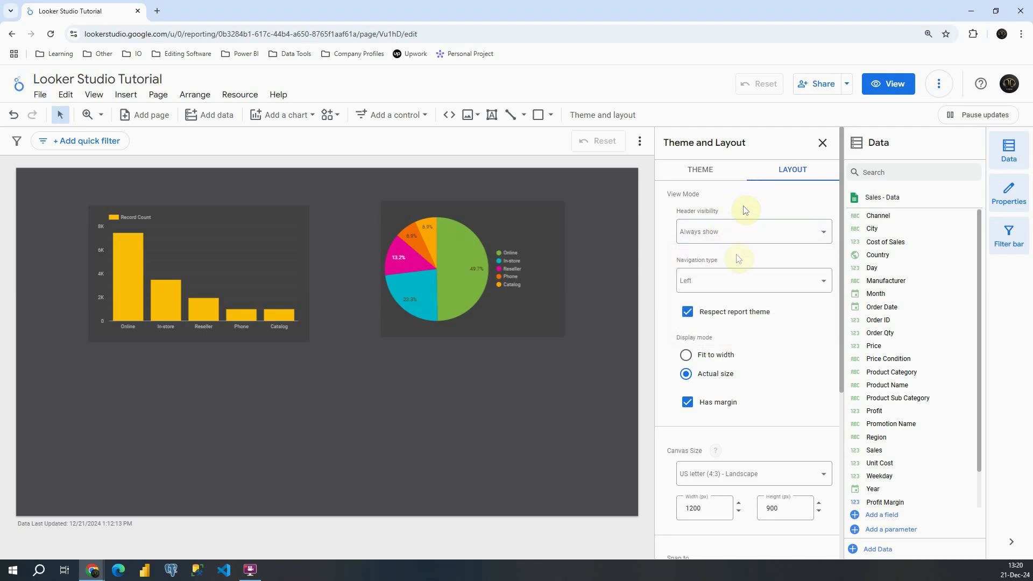
{"action": "left_click", "coordinate": [753, 280]}
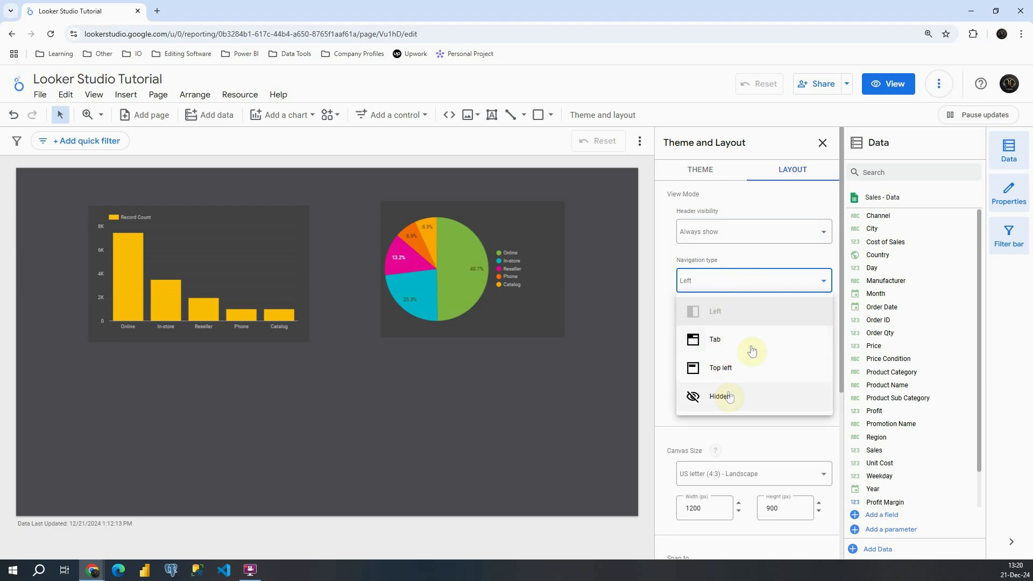
{"action": "mouse_move", "coordinate": [739, 262]}
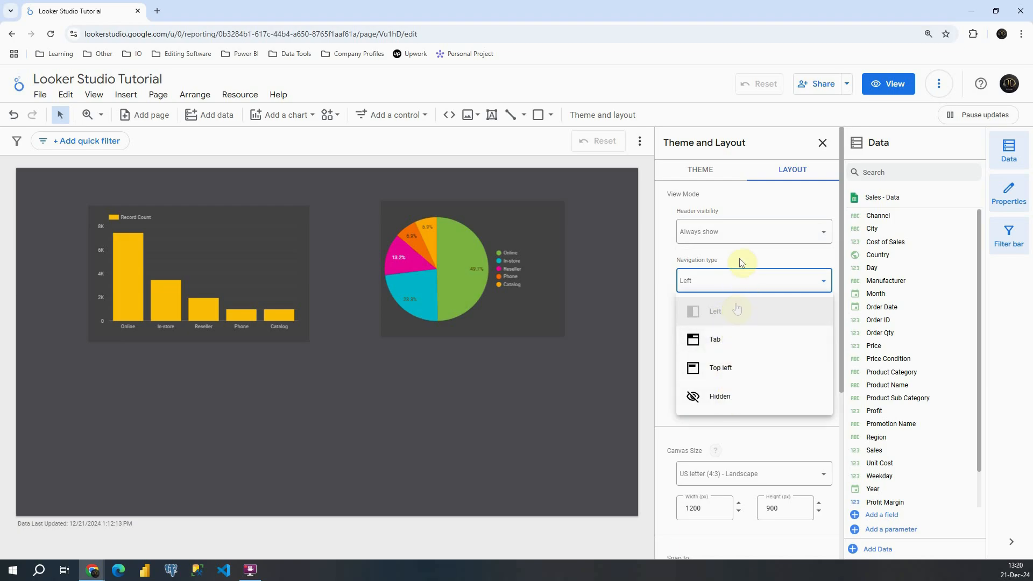
{"action": "left_click", "coordinate": [715, 311]}
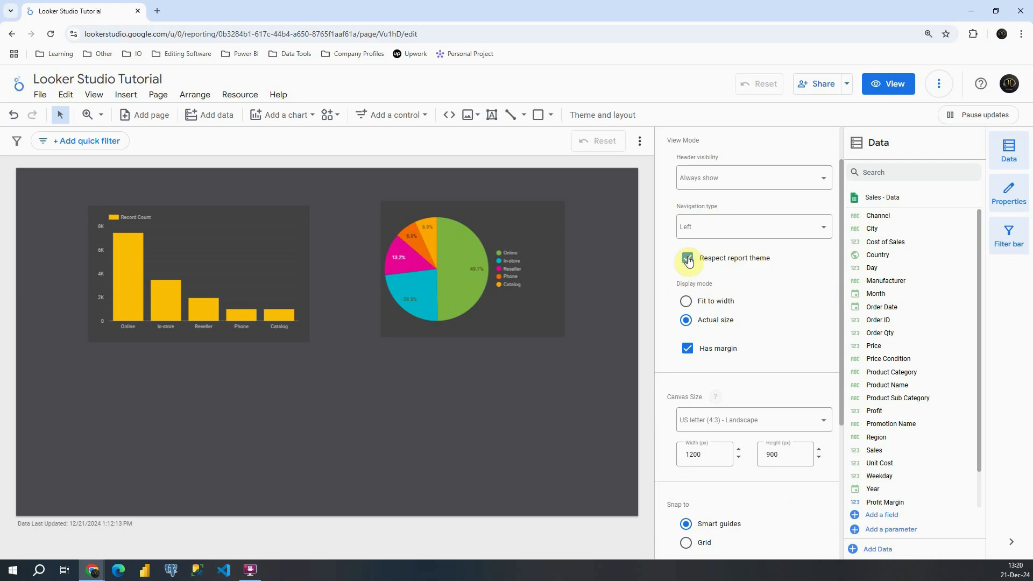
{"action": "left_click", "coordinate": [687, 257]}
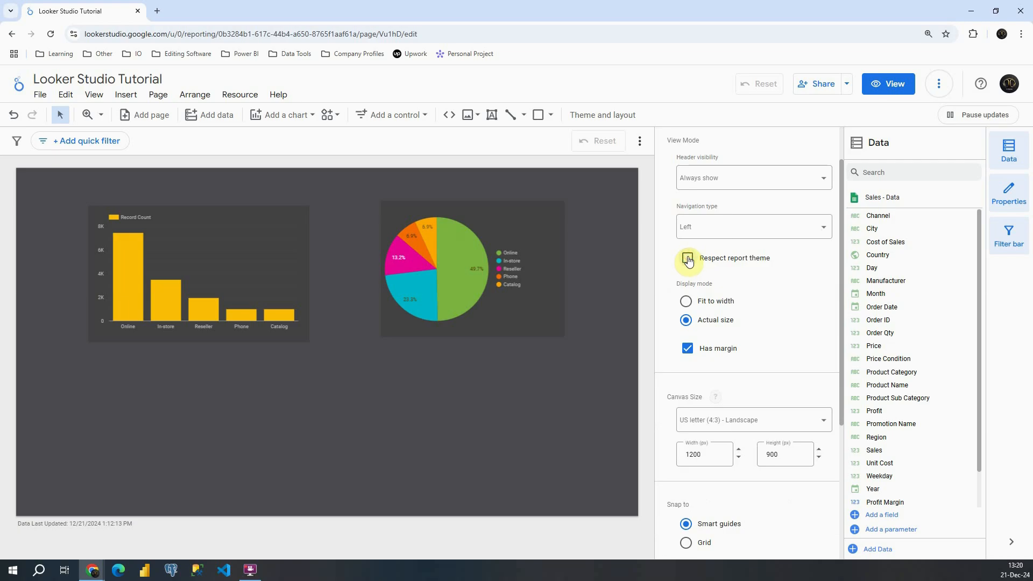
{"action": "left_click", "coordinate": [687, 257]}
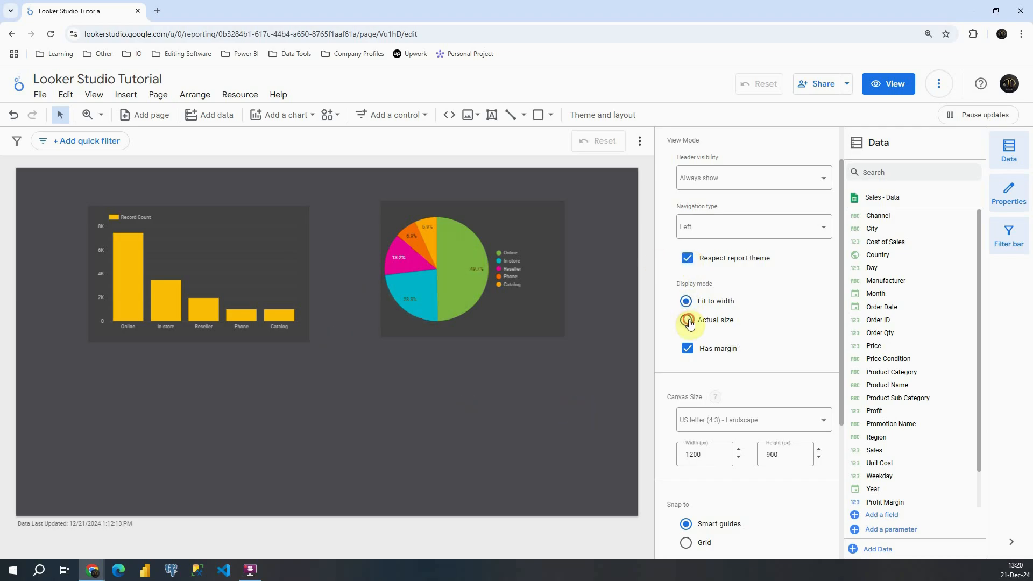
{"action": "left_click", "coordinate": [686, 320]}
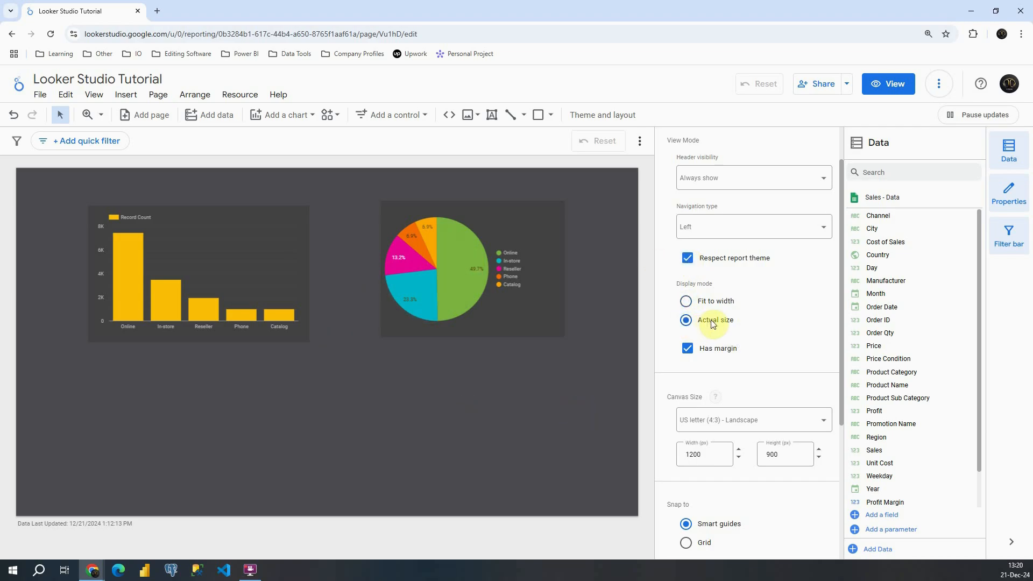
{"action": "left_click", "coordinate": [687, 349]}
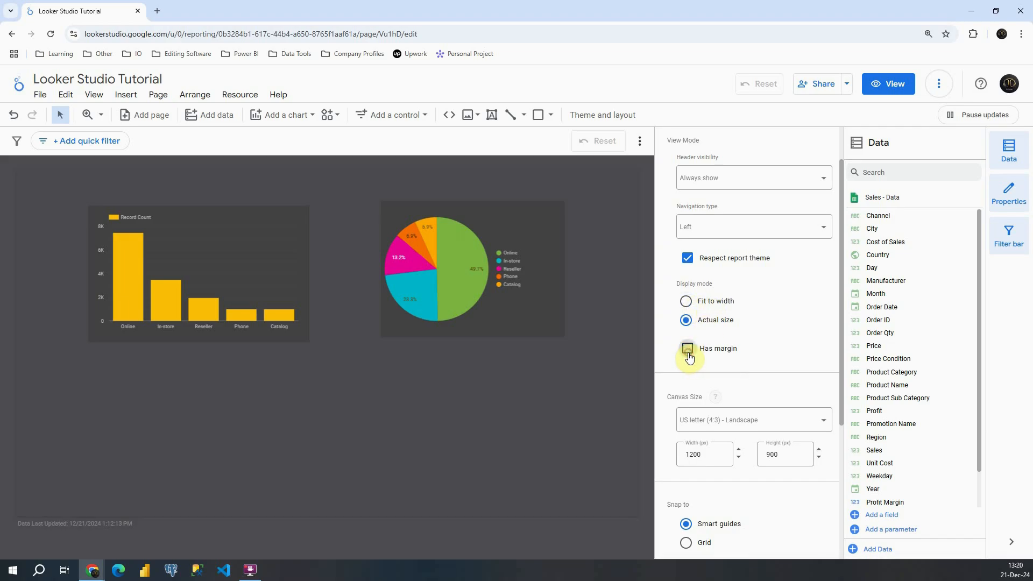
{"action": "left_click", "coordinate": [687, 348]}
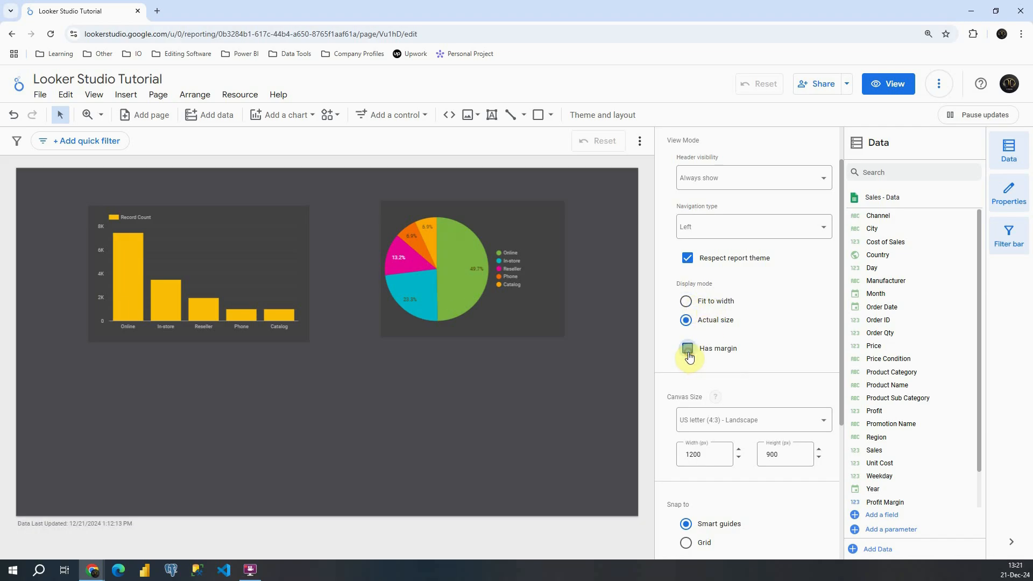
{"action": "left_click", "coordinate": [686, 349]}
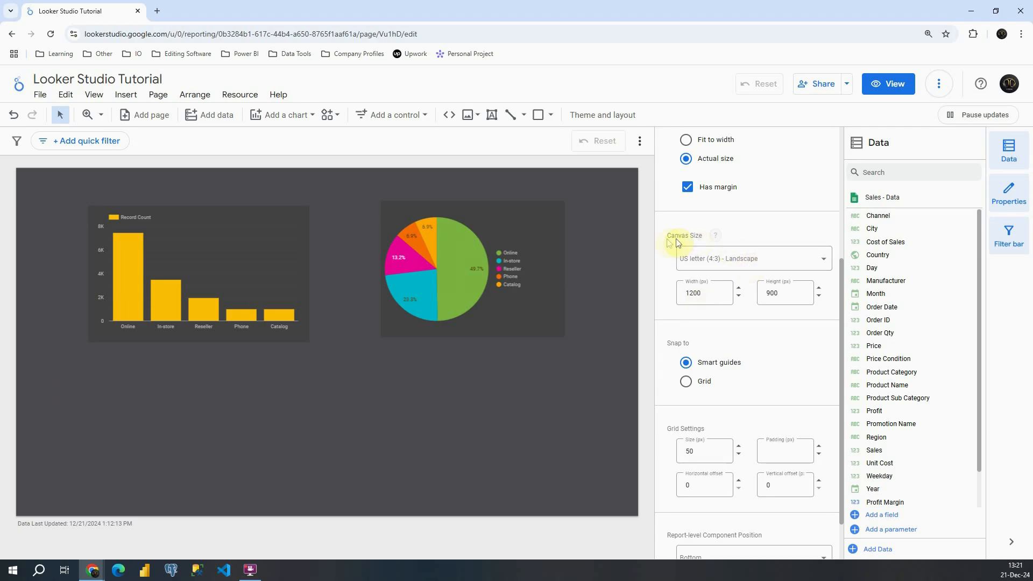
{"action": "mouse_move", "coordinate": [715, 235]}
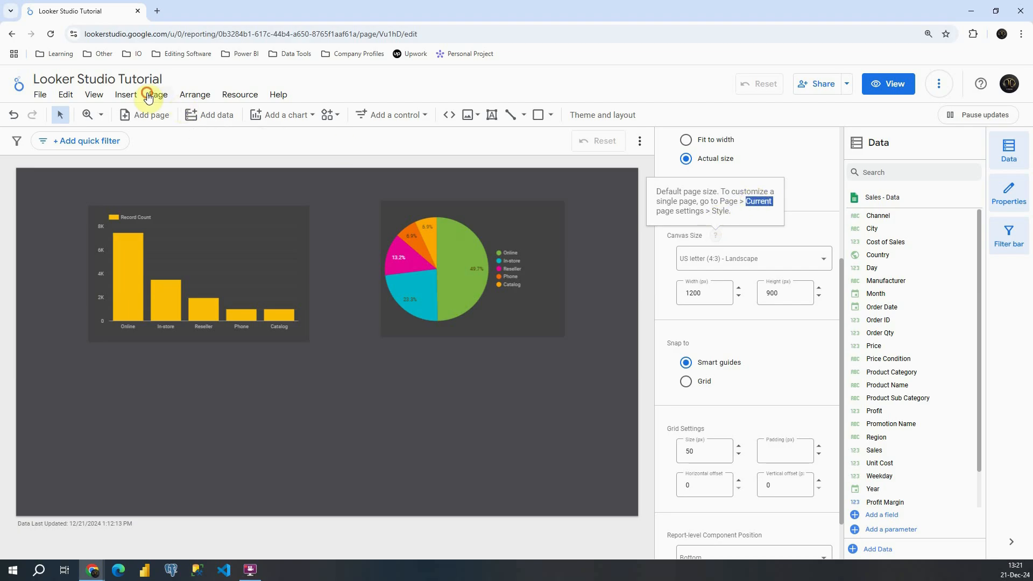
- Replace the US letter landscape canvas with a custom 1500 by 1200 pixel size
{"action": "left_click", "coordinate": [159, 94]}
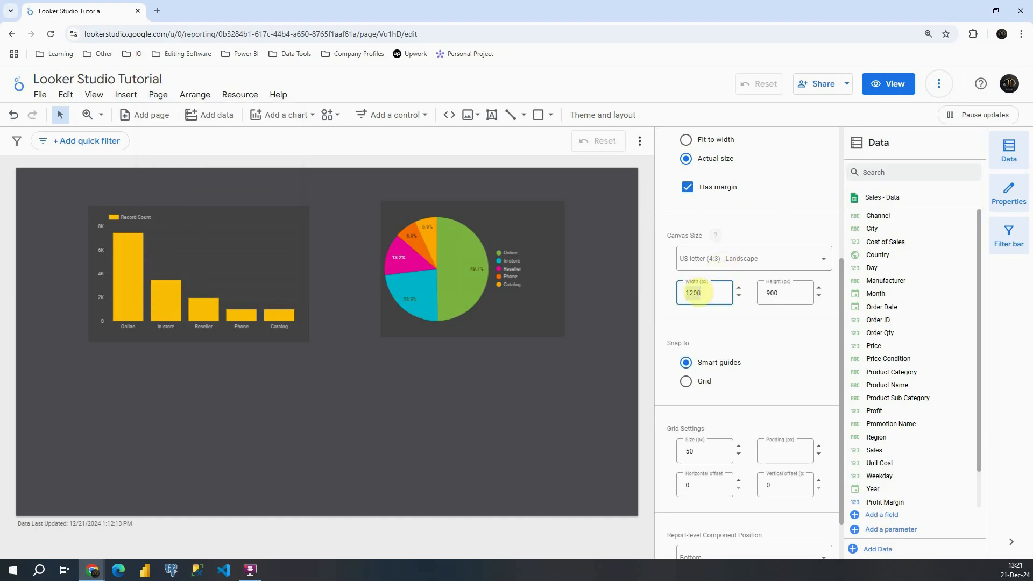
{"action": "type", "text": "1500"}
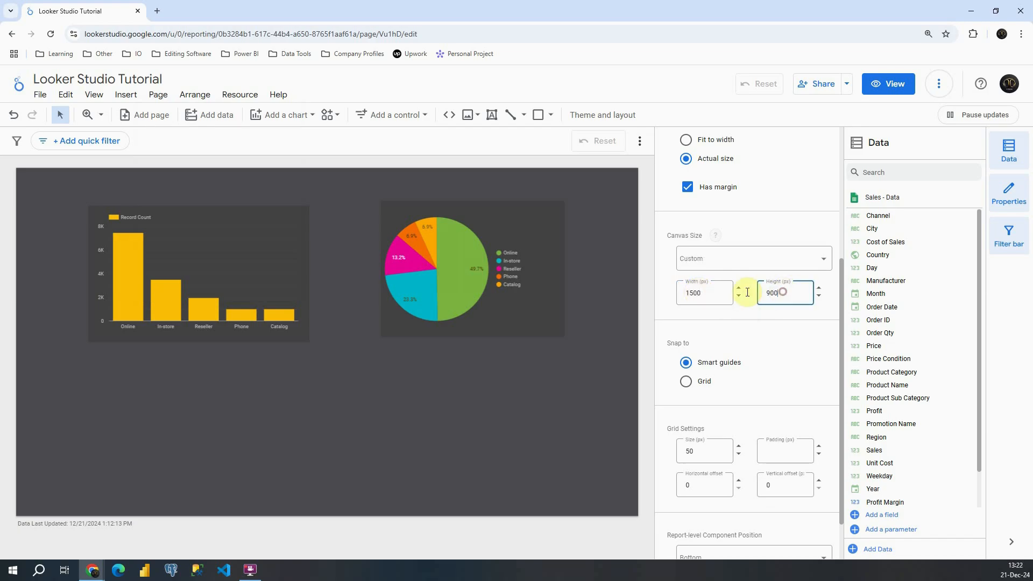
{"action": "type", "text": "1200"}
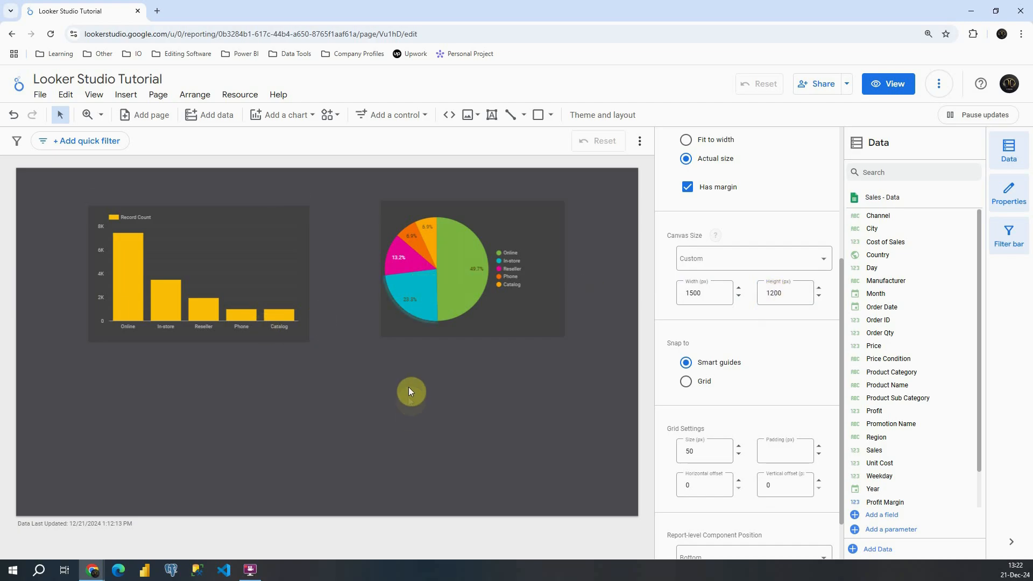
{"action": "mouse_move", "coordinate": [311, 404]}
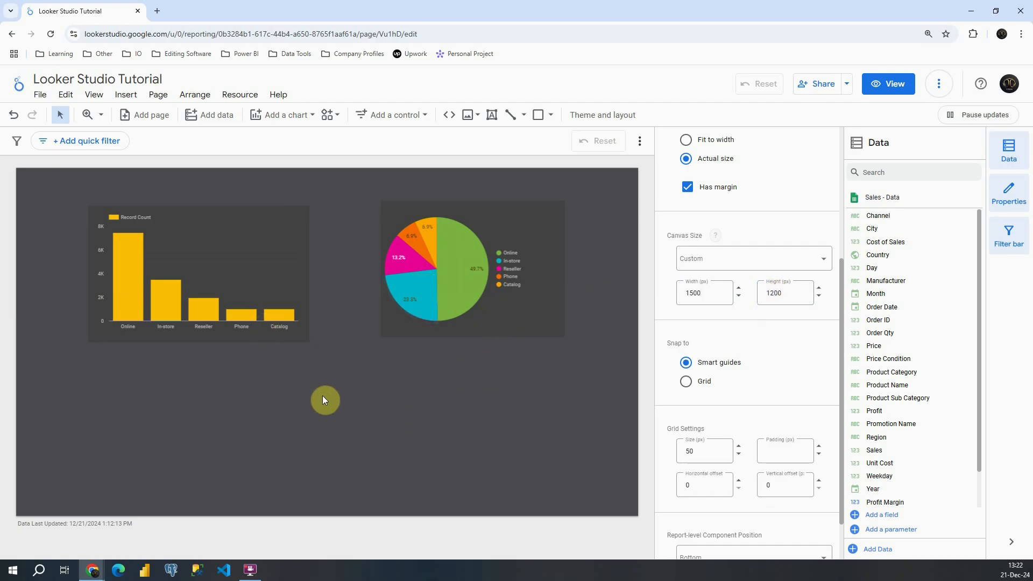
- Apply the US letter (4:3) Portrait preset, then reselect Custom for a 900 by 1200 canvas
{"action": "left_click", "coordinate": [701, 292]}
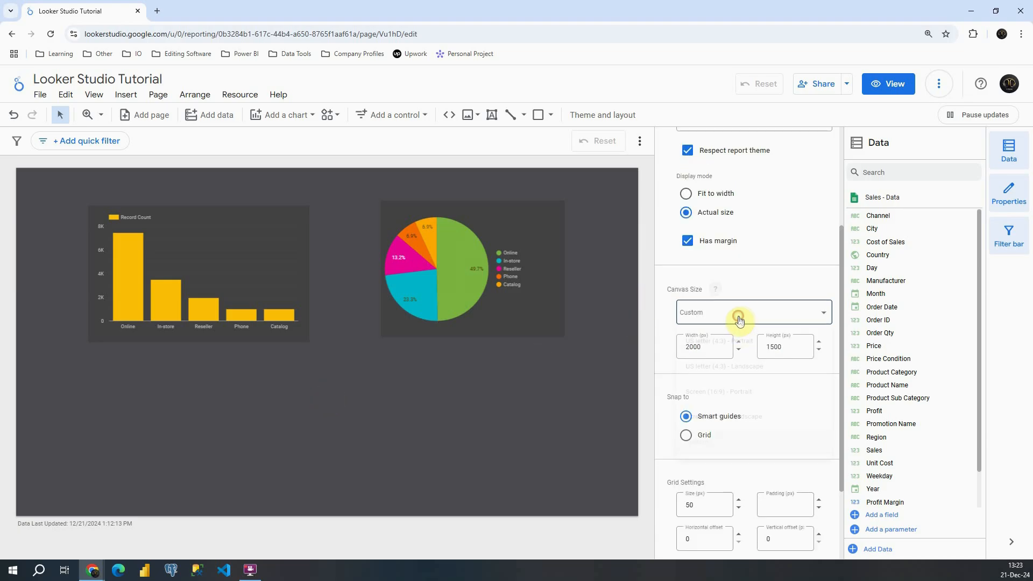
{"action": "left_click", "coordinate": [753, 312]}
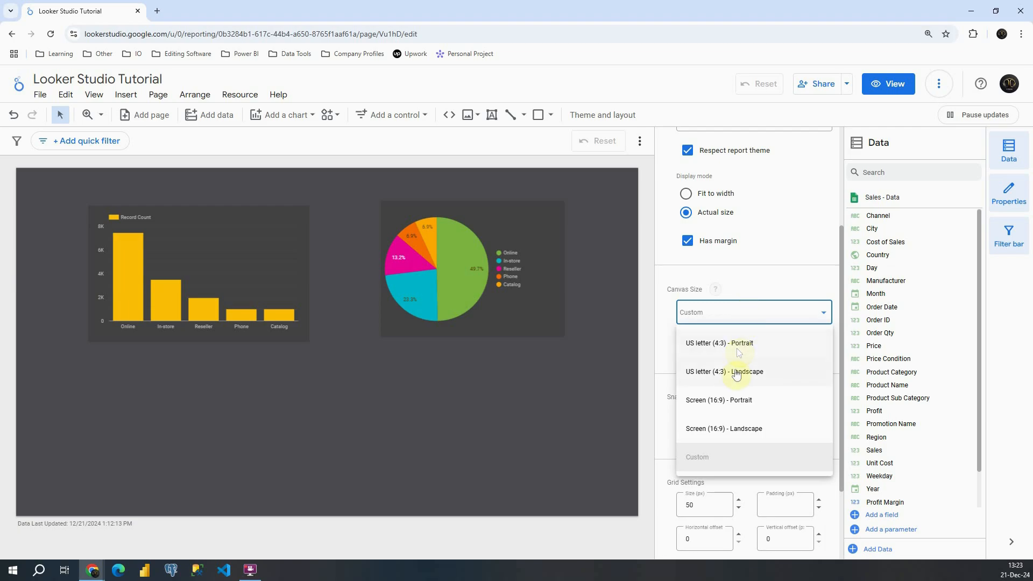
{"action": "left_click", "coordinate": [718, 343]}
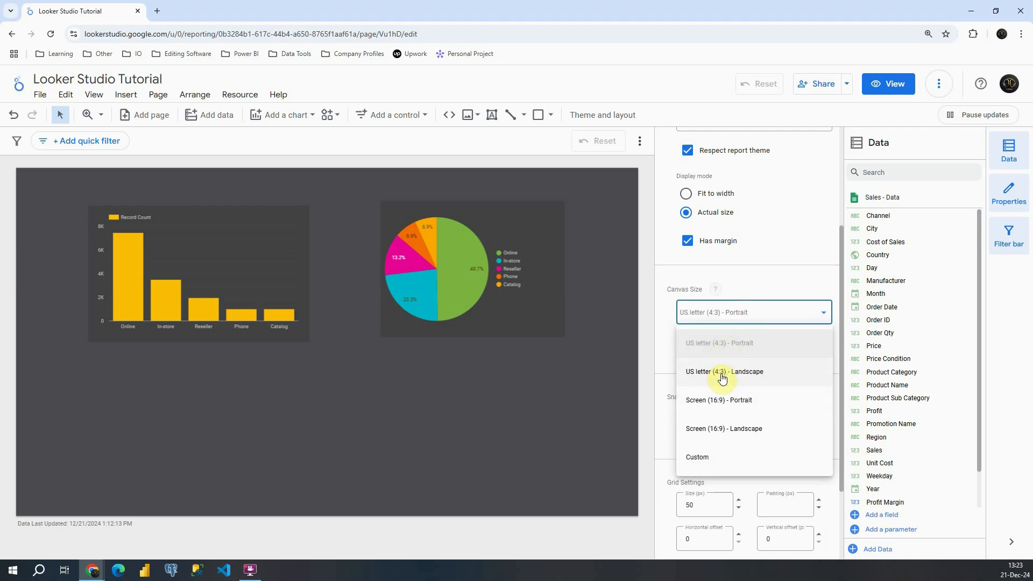
{"action": "mouse_move", "coordinate": [689, 463]}
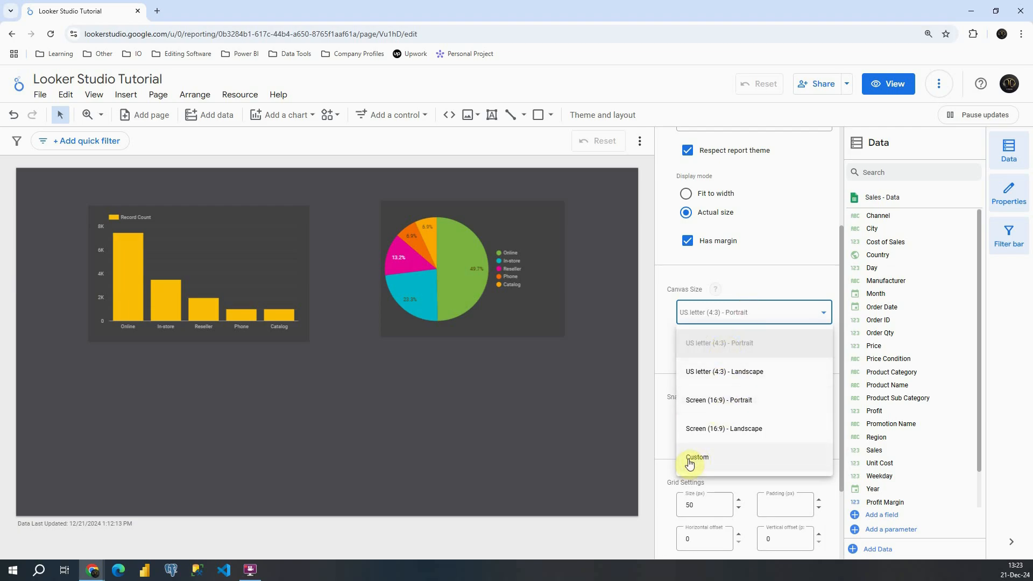
{"action": "left_click", "coordinate": [697, 457]}
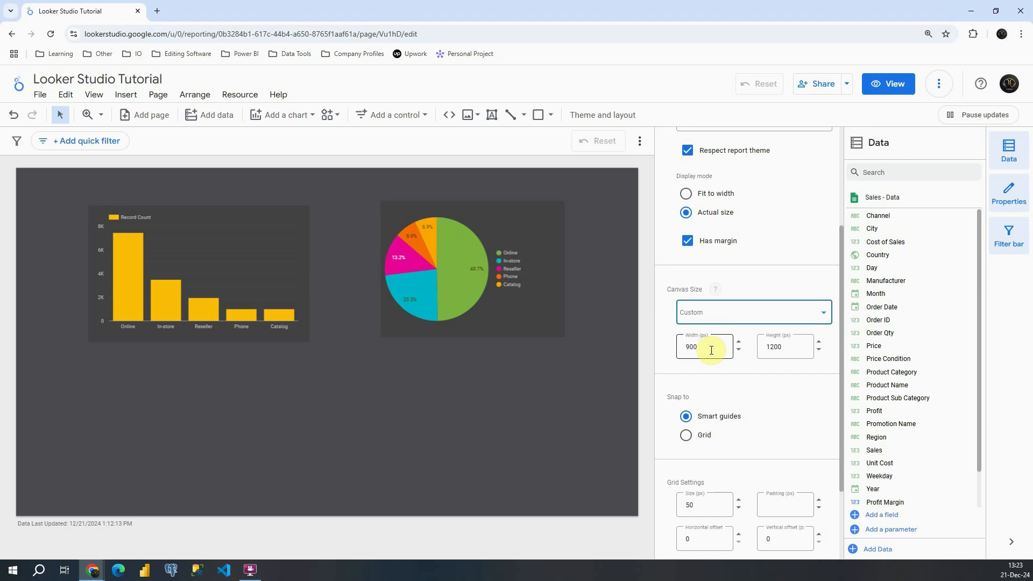
{"action": "scroll", "scroll_direction": "down", "scroll_amount": 3}
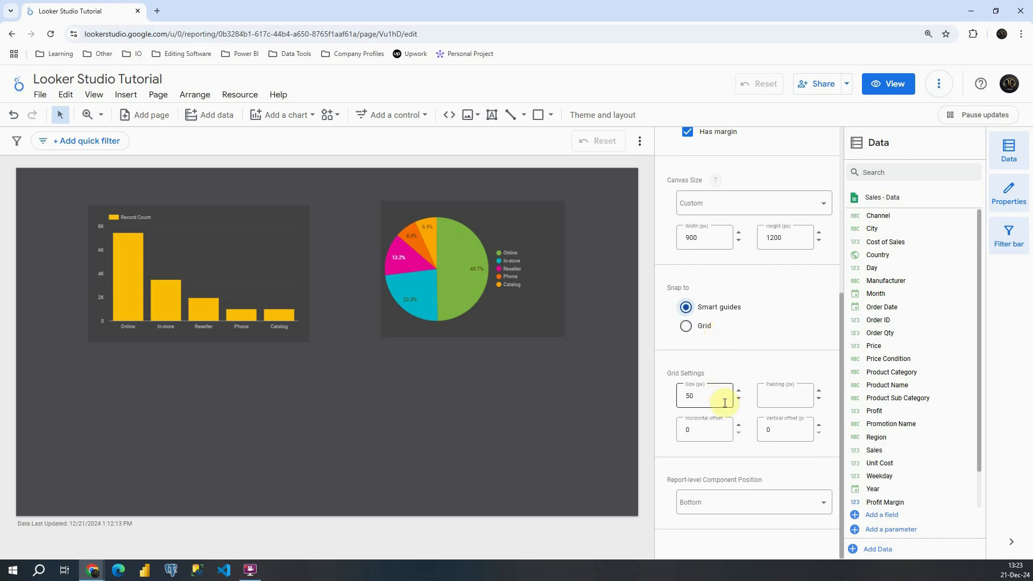
{"action": "mouse_move", "coordinate": [743, 369]}
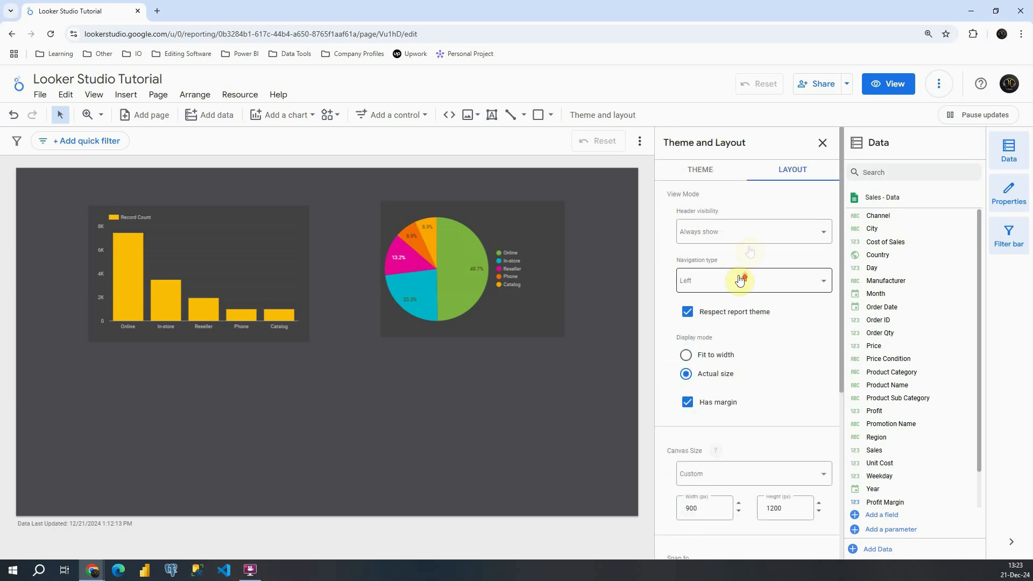
- Switch to the Theme tab and scroll through the theme gallery
{"action": "left_click", "coordinate": [701, 170]}
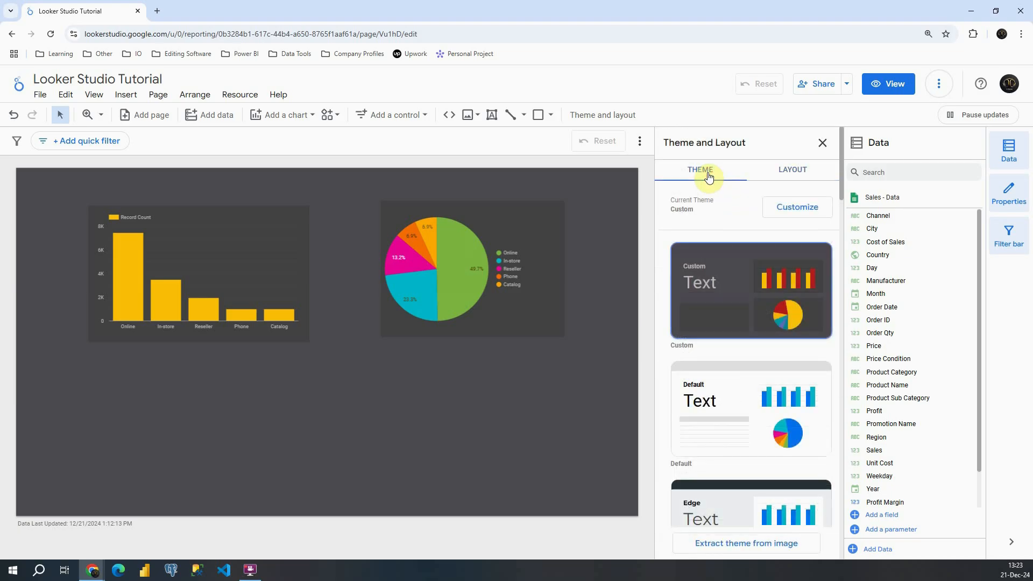
{"action": "scroll", "scroll_direction": "down", "scroll_amount": 3}
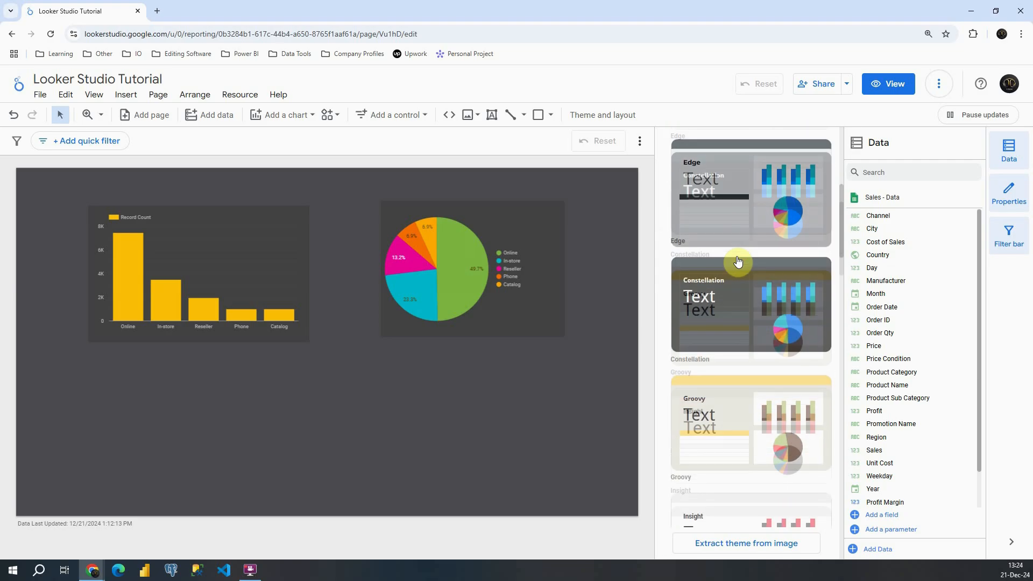